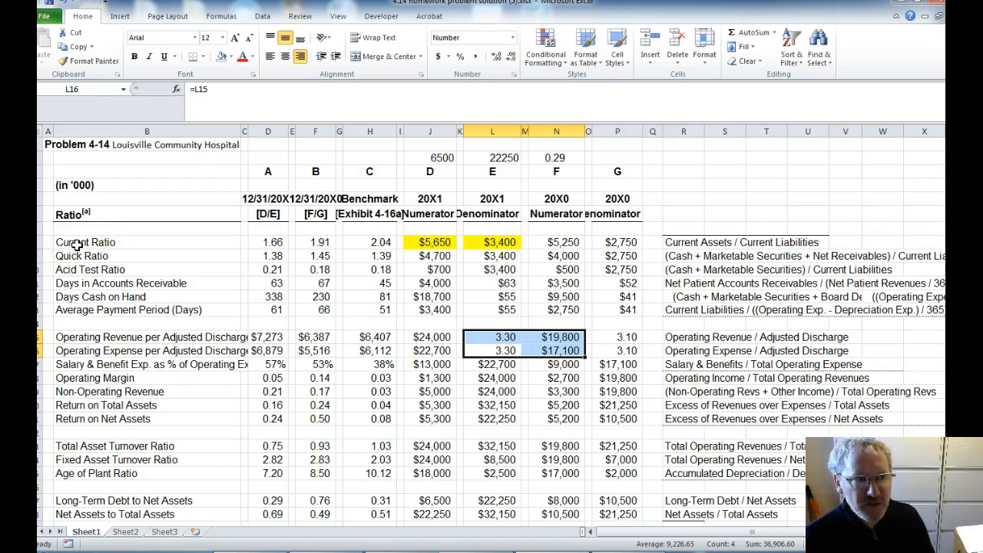
# Widen the 20X1 and 20X0 ratio columns so the 12/31 date headers fit.
pyautogui.click(83, 241)
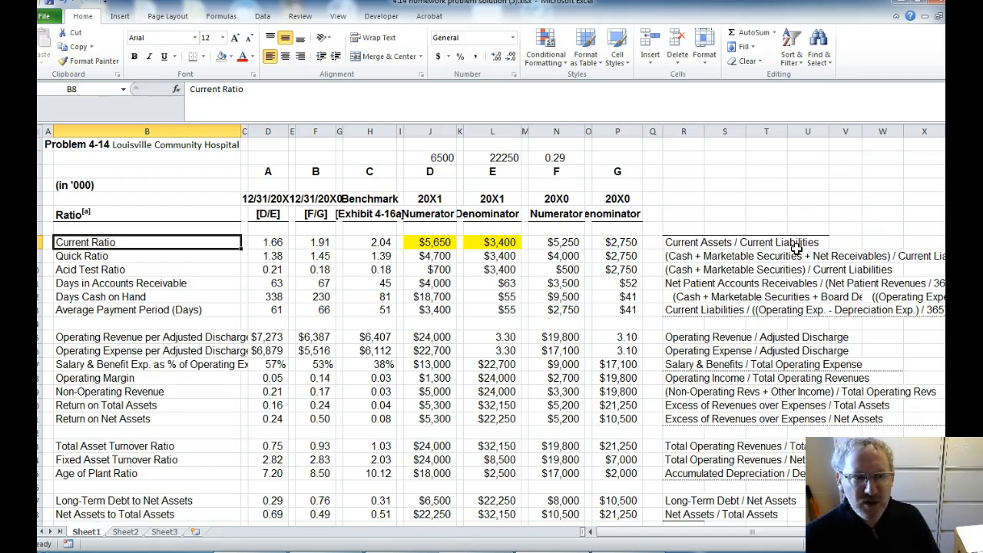
pyautogui.click(370, 242)
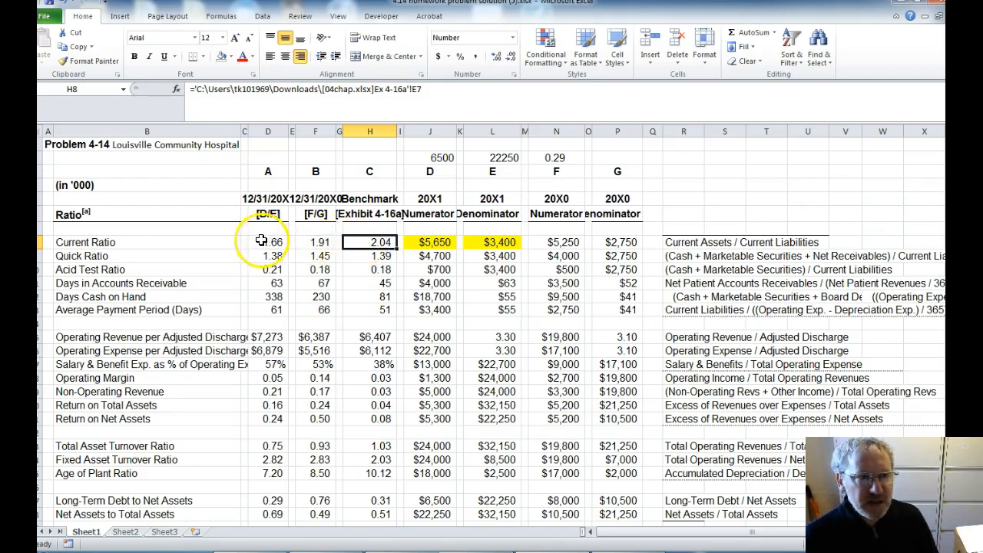
pyautogui.moveTo(304, 231)
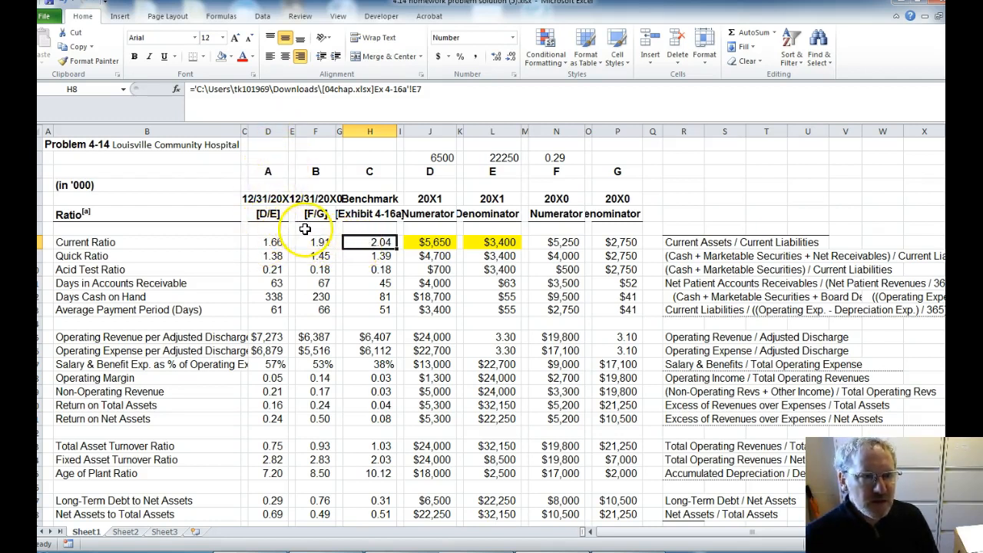
pyautogui.click(316, 229)
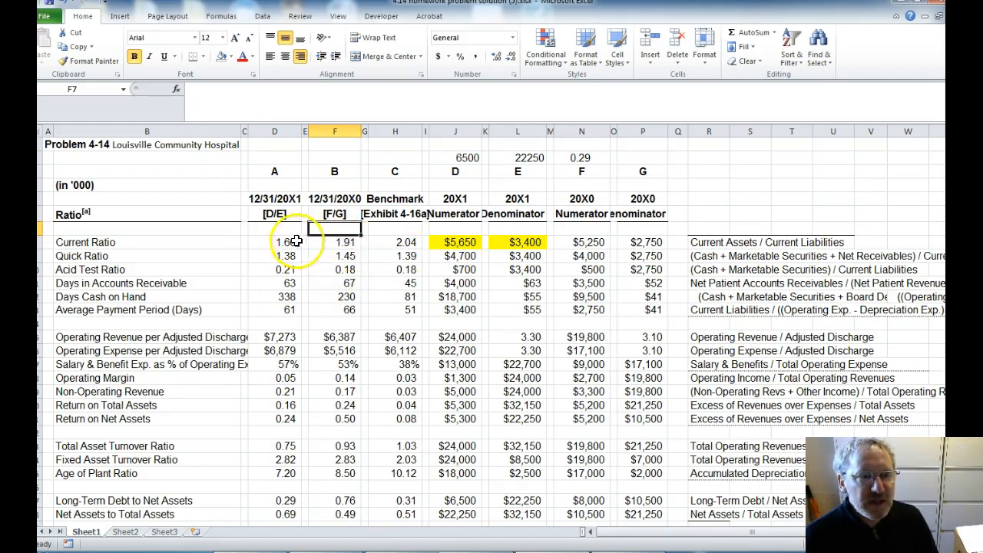
pyautogui.click(334, 255)
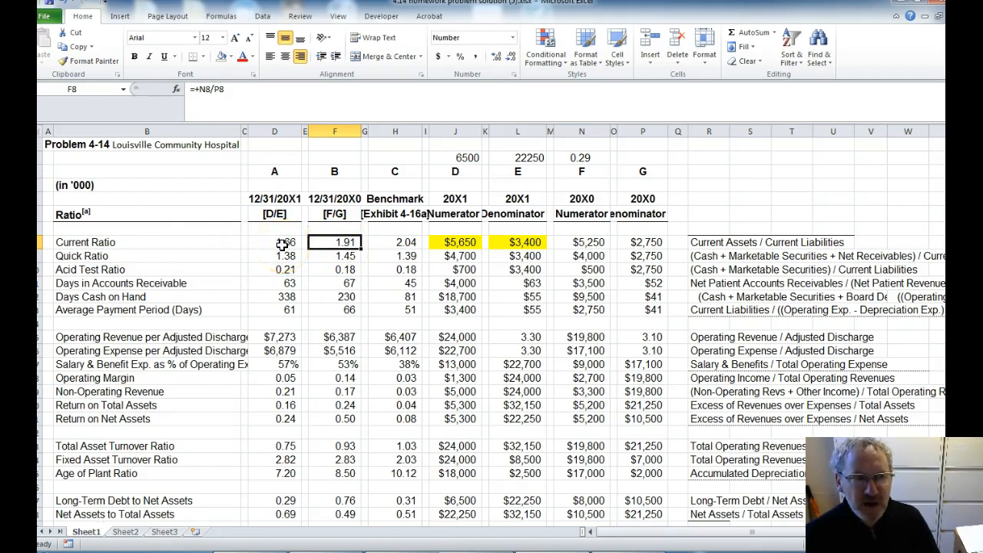
pyautogui.moveTo(272, 247)
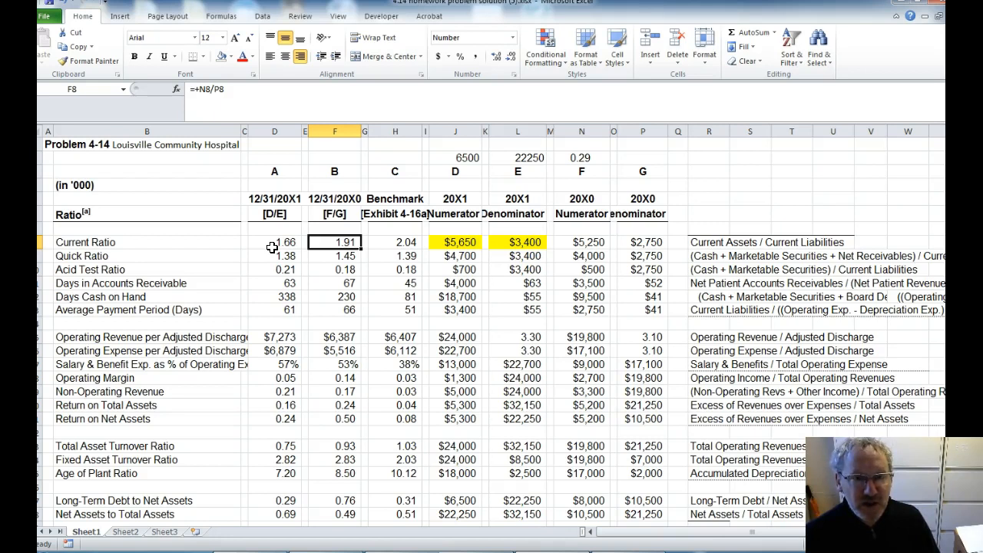
pyautogui.moveTo(194, 246)
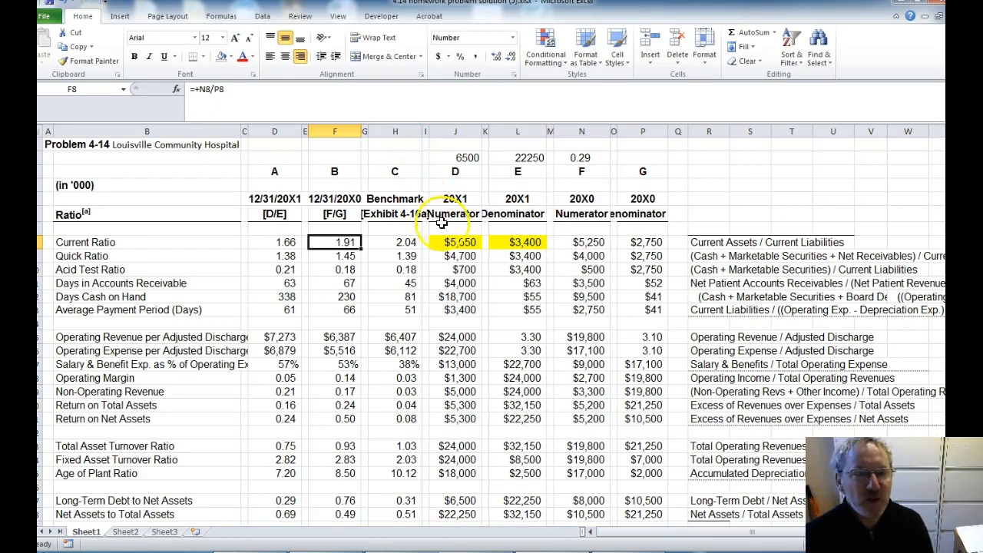
pyautogui.click(456, 241)
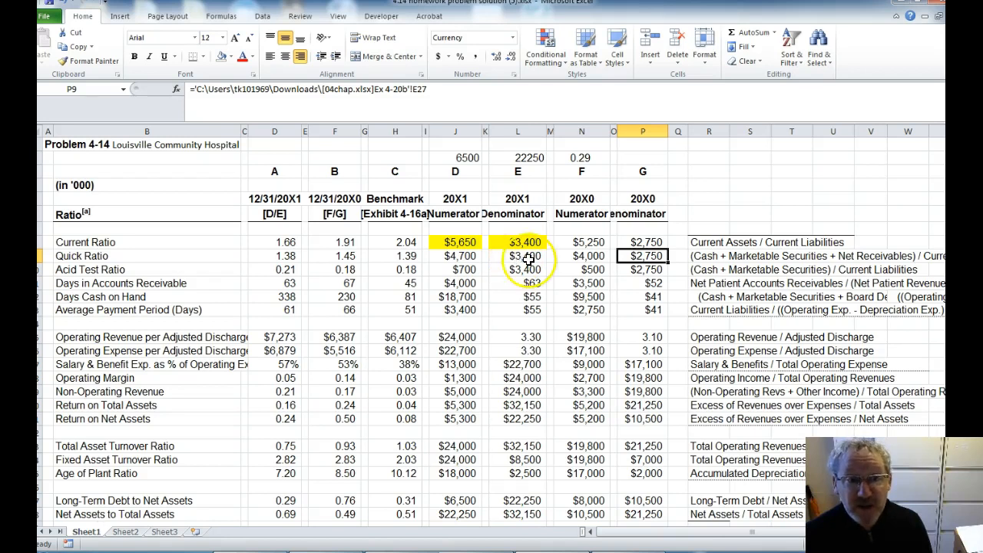
pyautogui.click(517, 256)
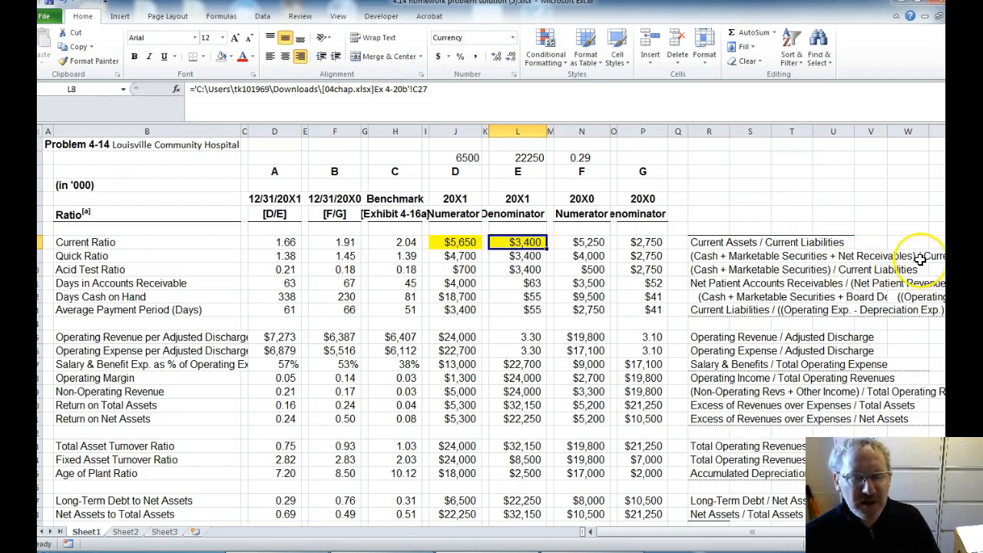
pyautogui.moveTo(879, 249)
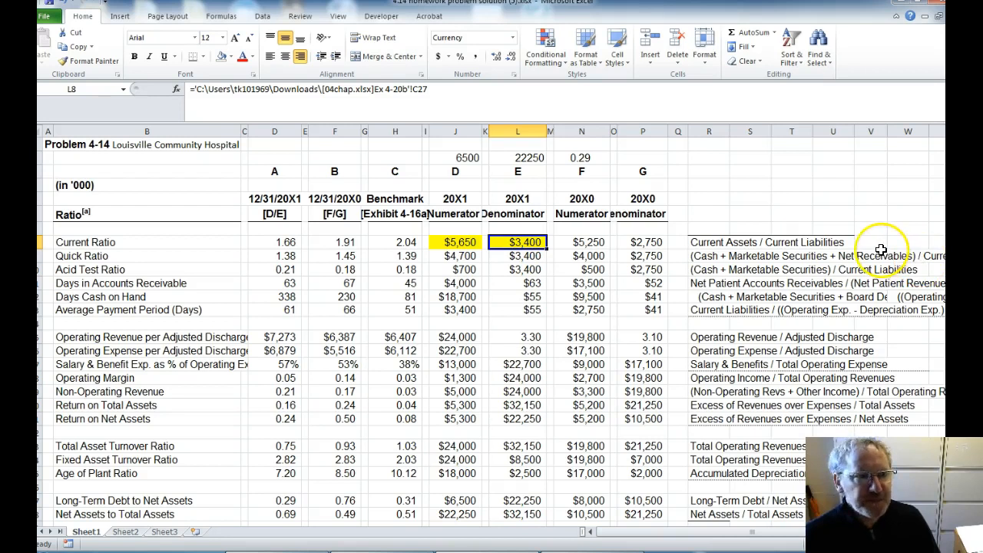
pyautogui.moveTo(416, 258)
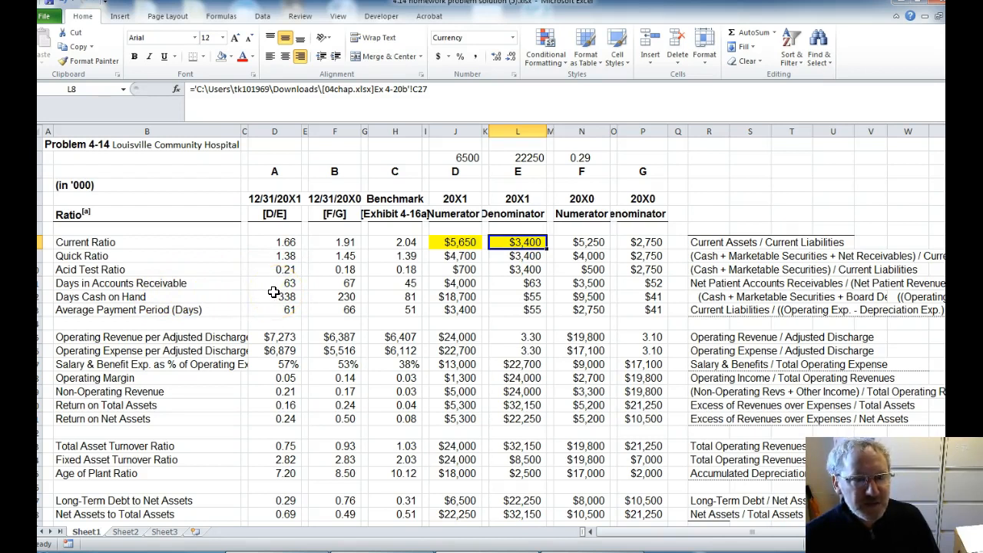
pyautogui.moveTo(248, 337)
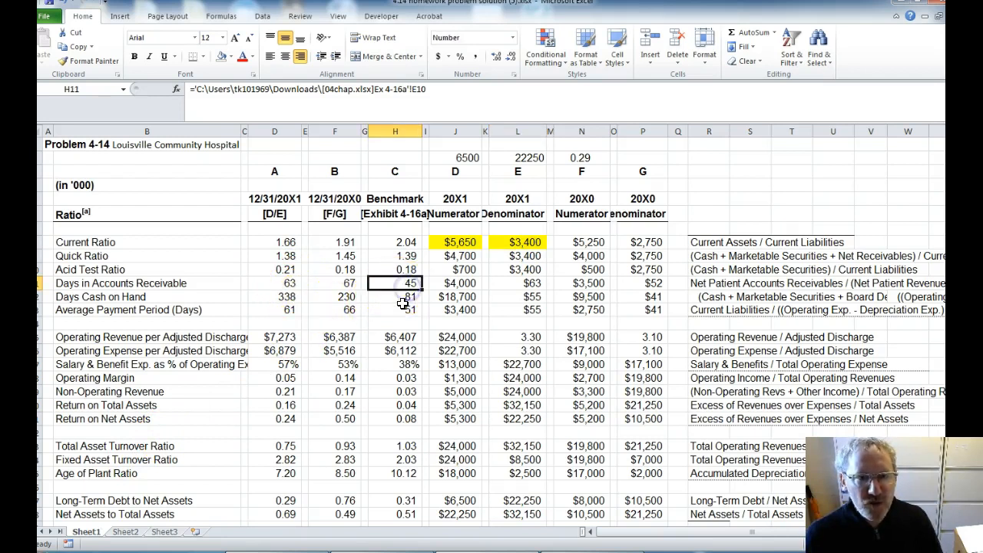
pyautogui.moveTo(396, 302)
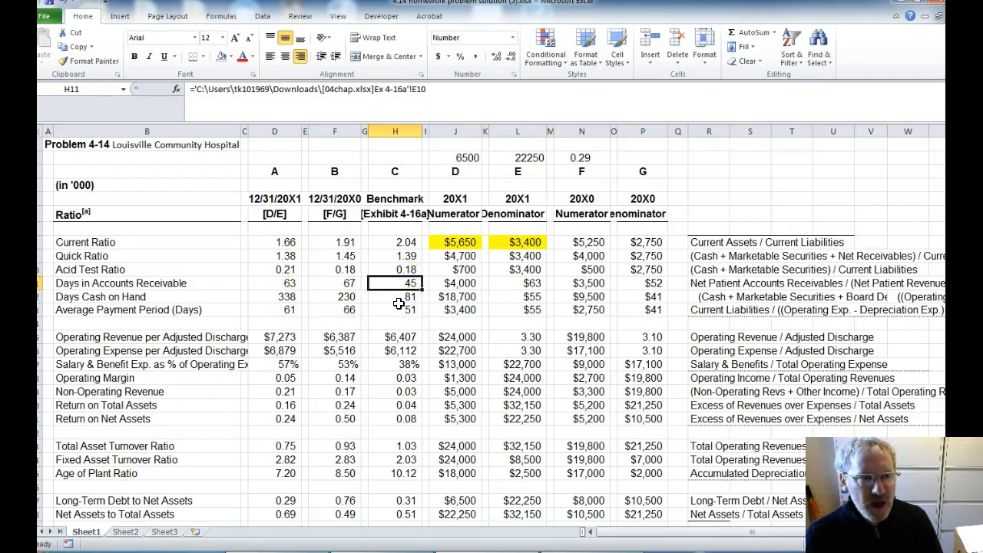
pyautogui.click(334, 283)
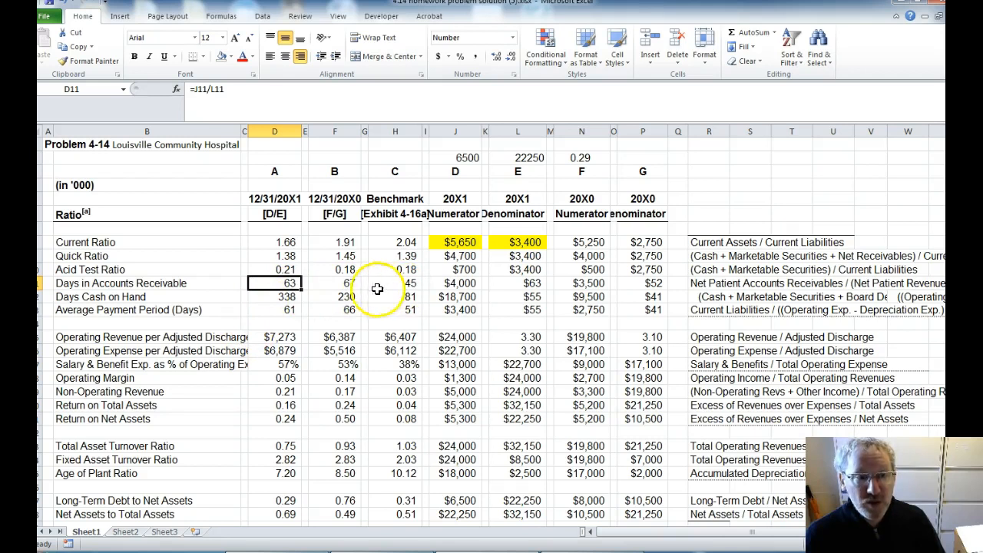
pyautogui.click(334, 282)
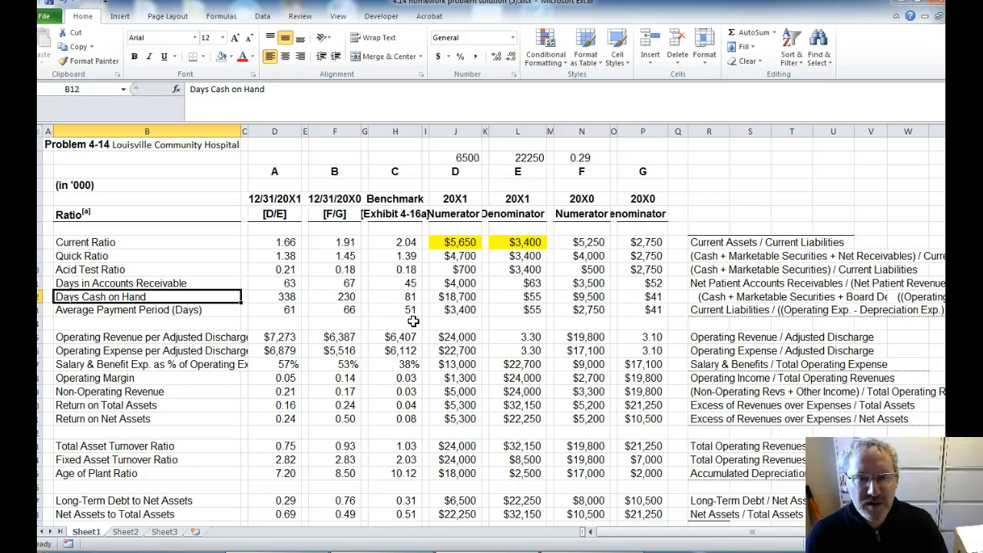
pyautogui.moveTo(666, 283)
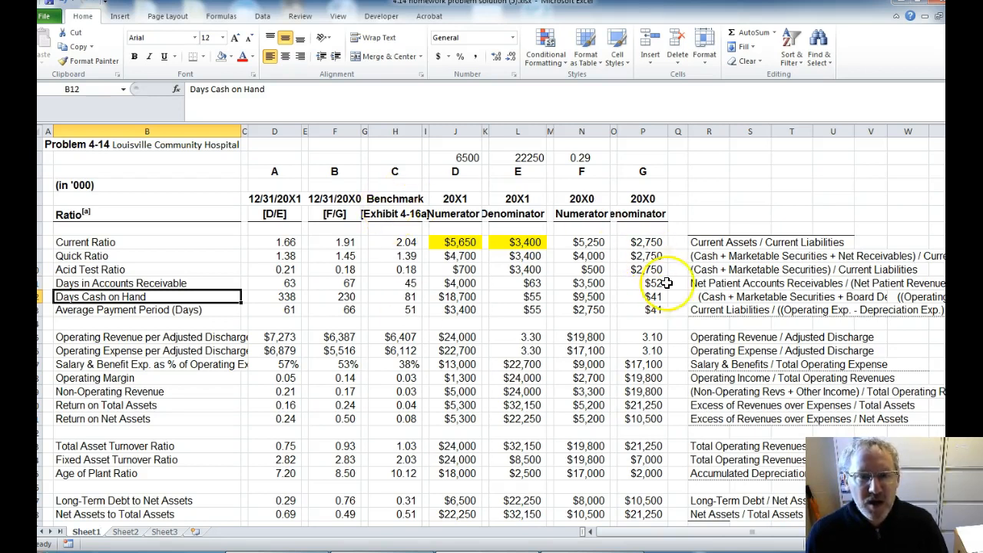
# Select cell R12 for the Days Cash on Hand formula description.
pyautogui.click(709, 297)
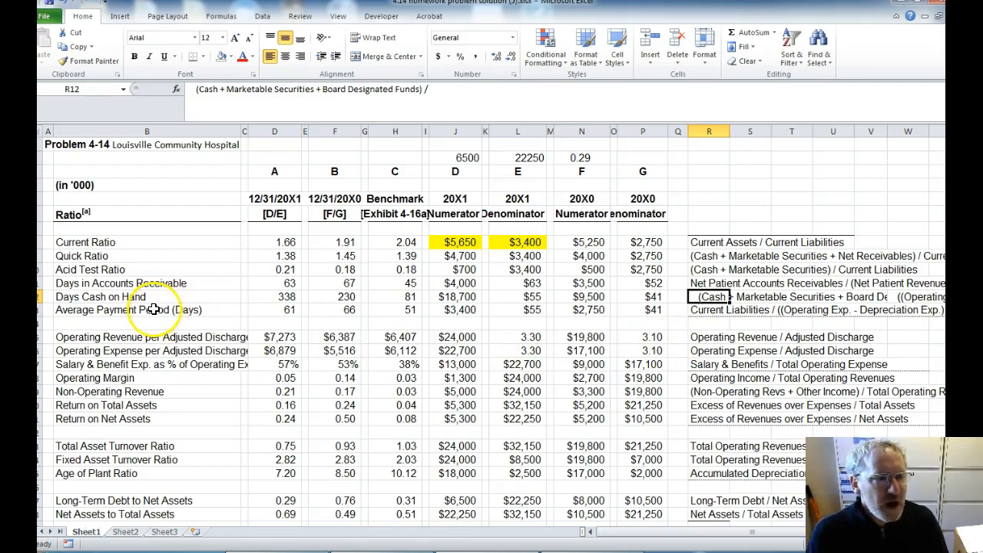
pyautogui.click(144, 309)
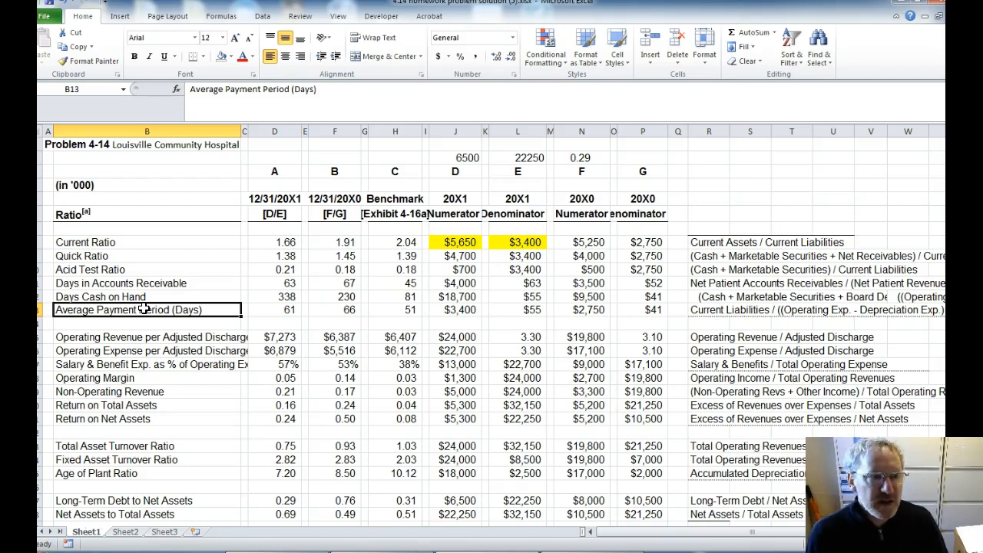
pyautogui.moveTo(365, 320)
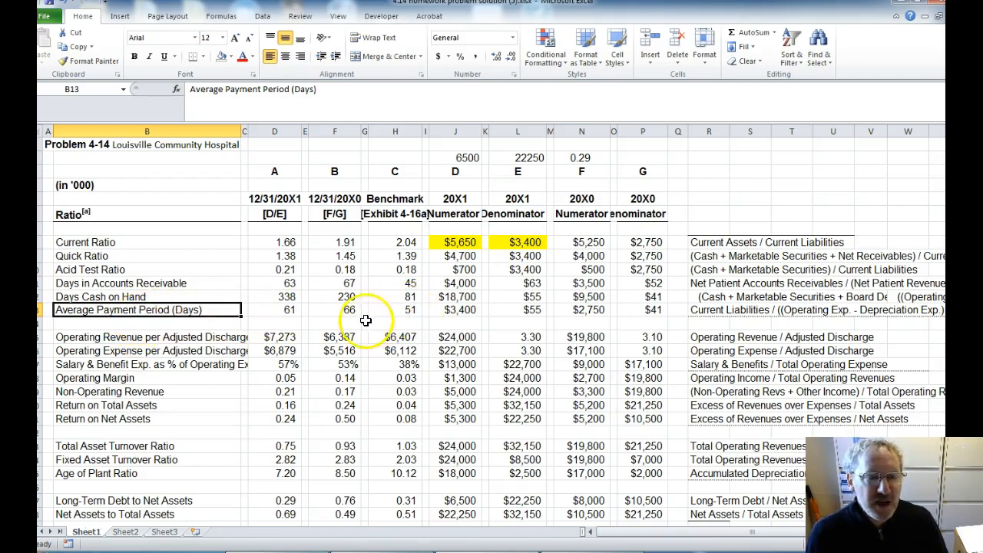
pyautogui.moveTo(415, 319)
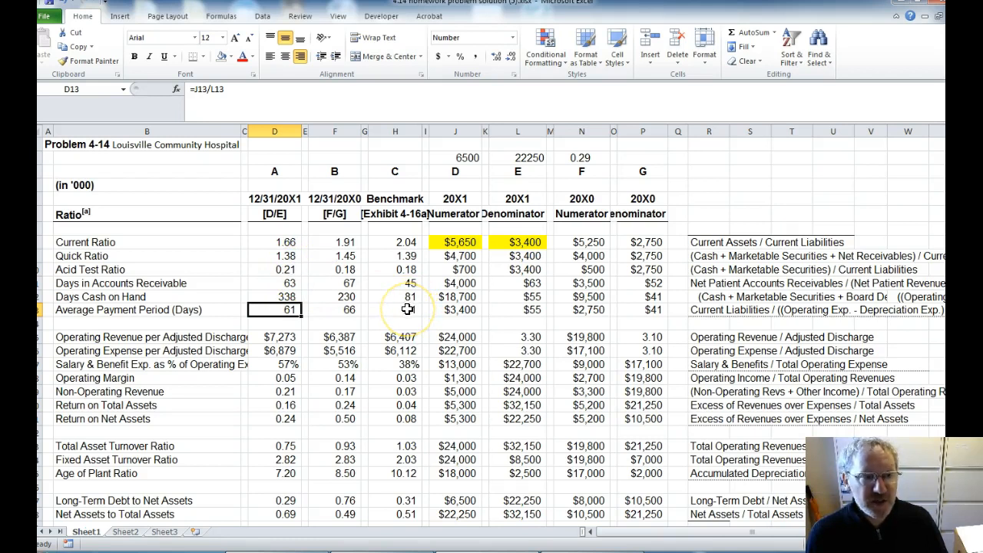
pyautogui.moveTo(401, 318)
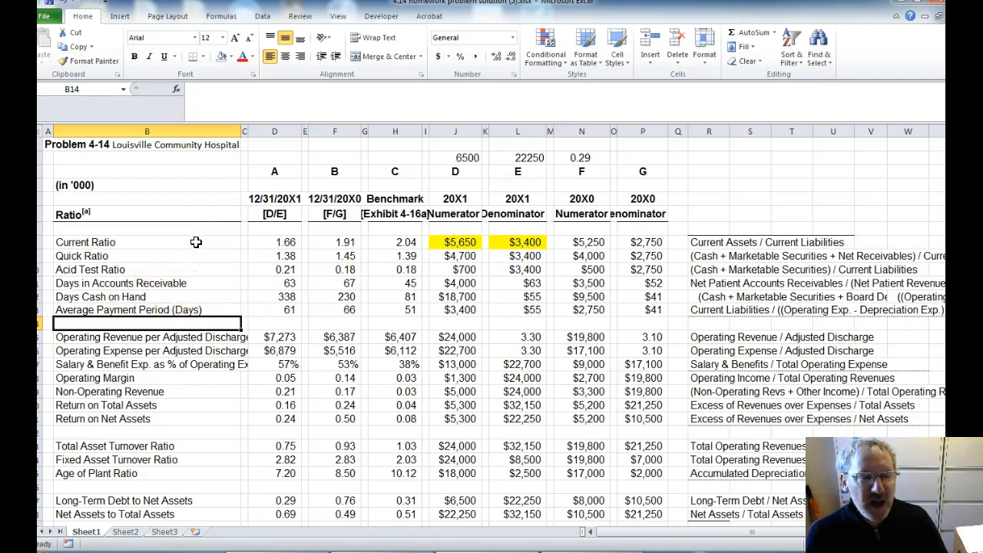
pyautogui.moveTo(208, 315)
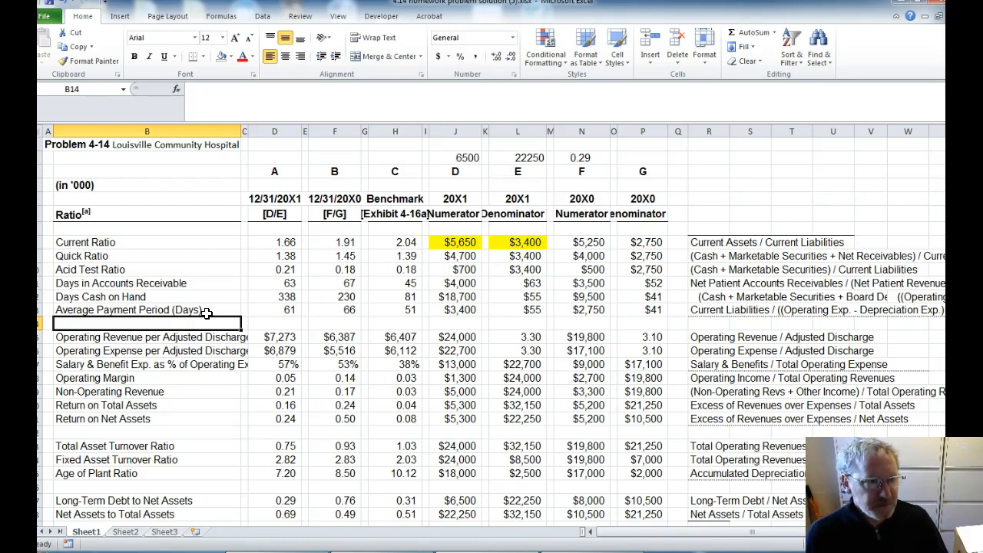
pyautogui.click(149, 336)
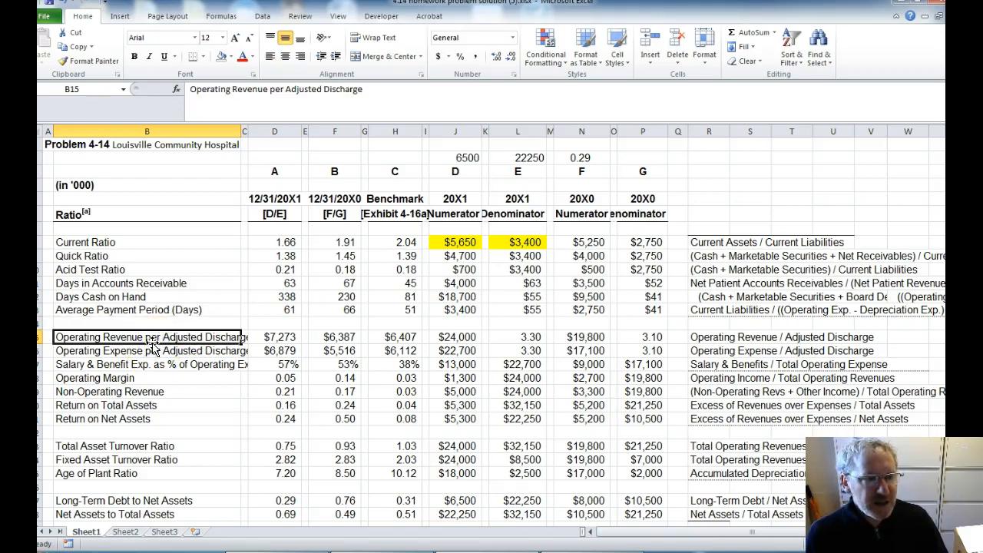
pyautogui.scroll(-3)
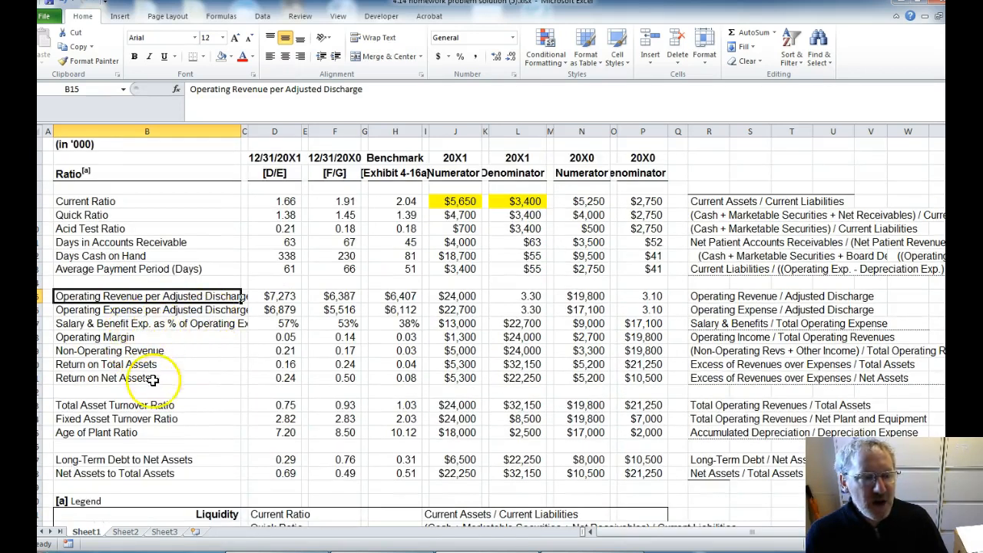
pyautogui.moveTo(168, 321)
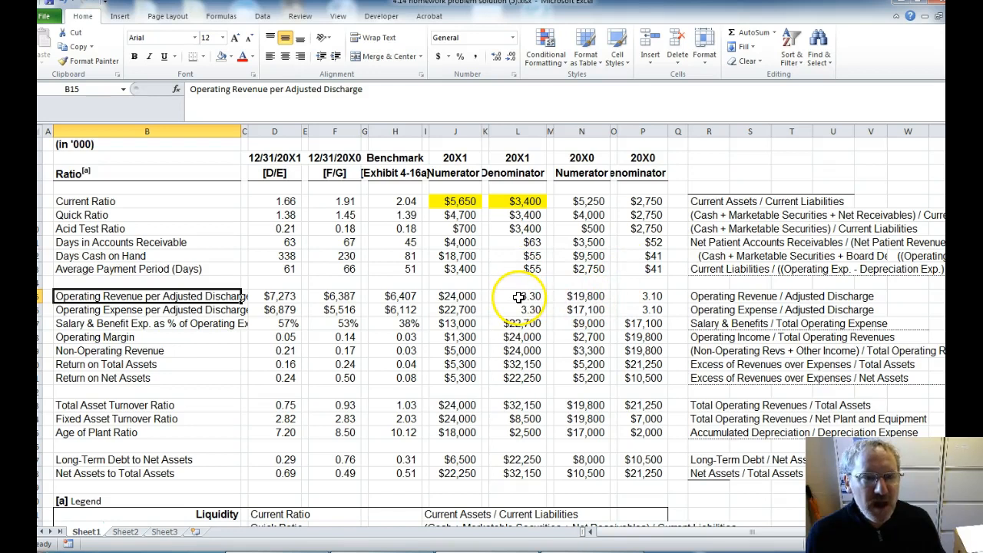
pyautogui.click(518, 295)
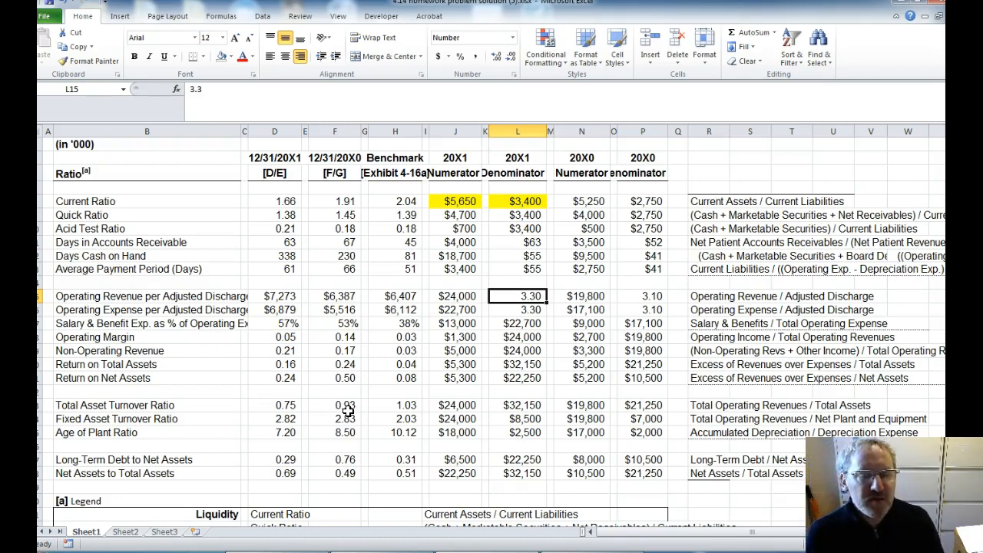
pyautogui.moveTo(371, 298)
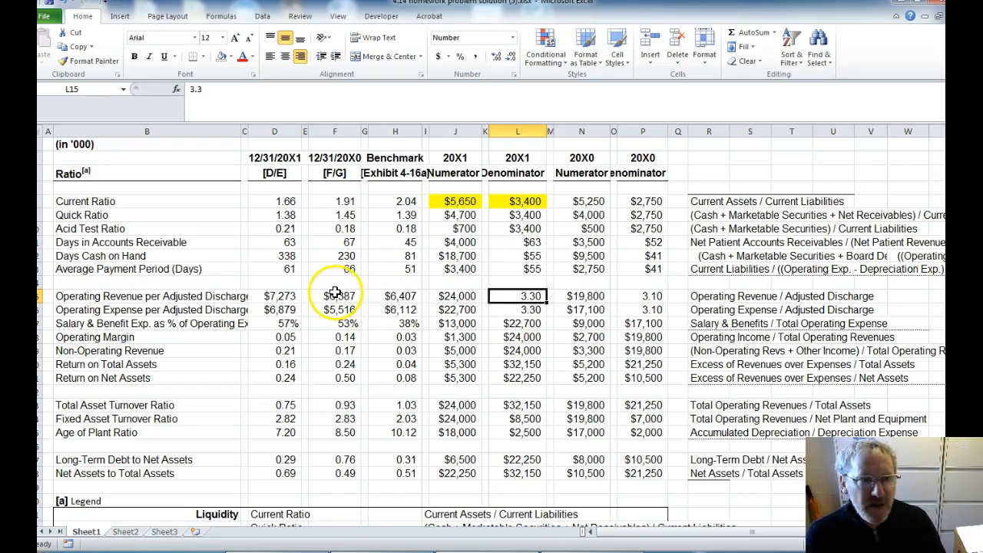
pyautogui.moveTo(320, 301)
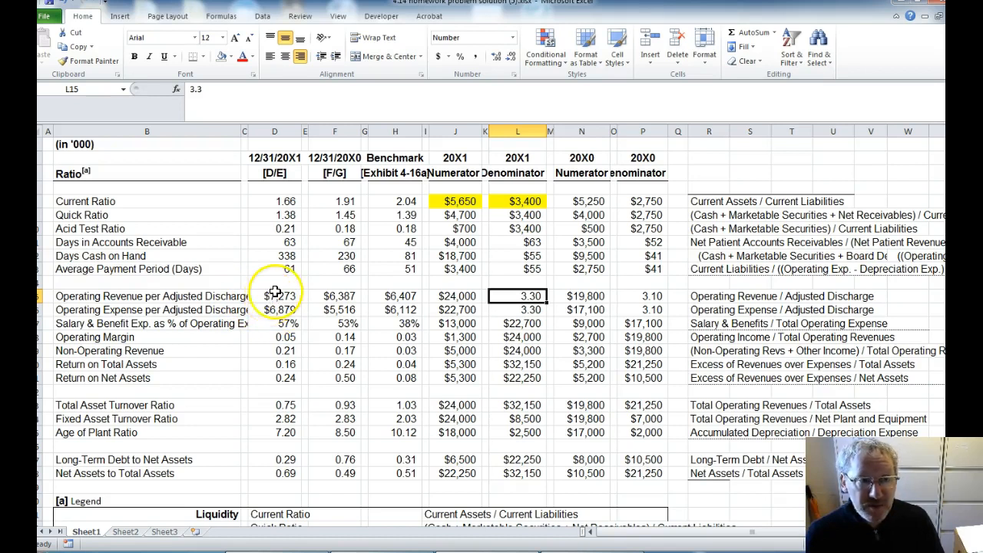
pyautogui.moveTo(338, 302)
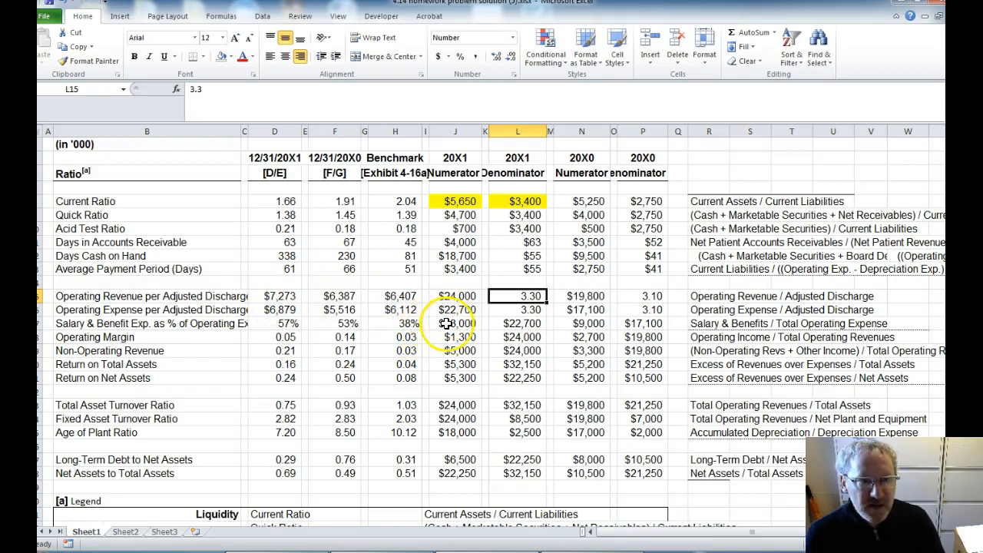
pyautogui.click(455, 309)
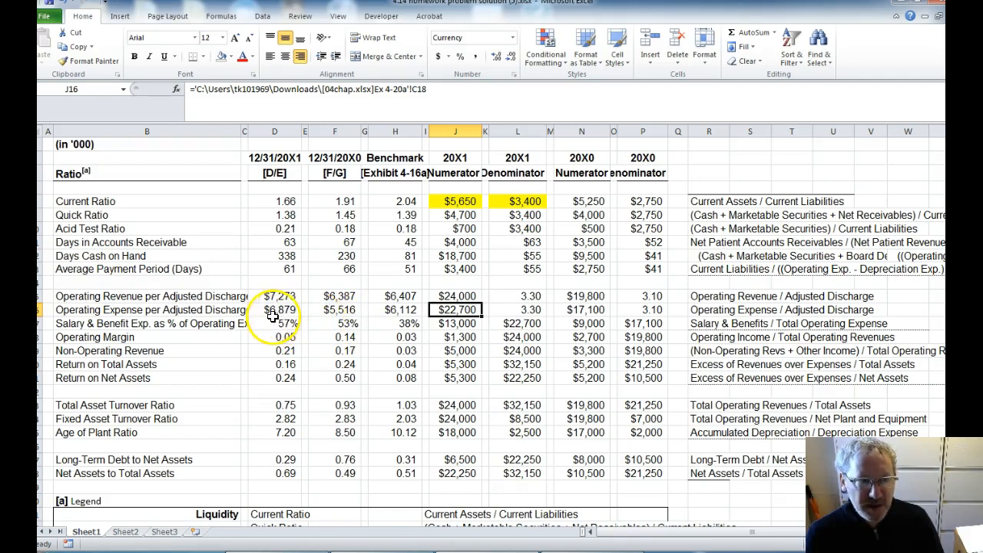
pyautogui.moveTo(177, 333)
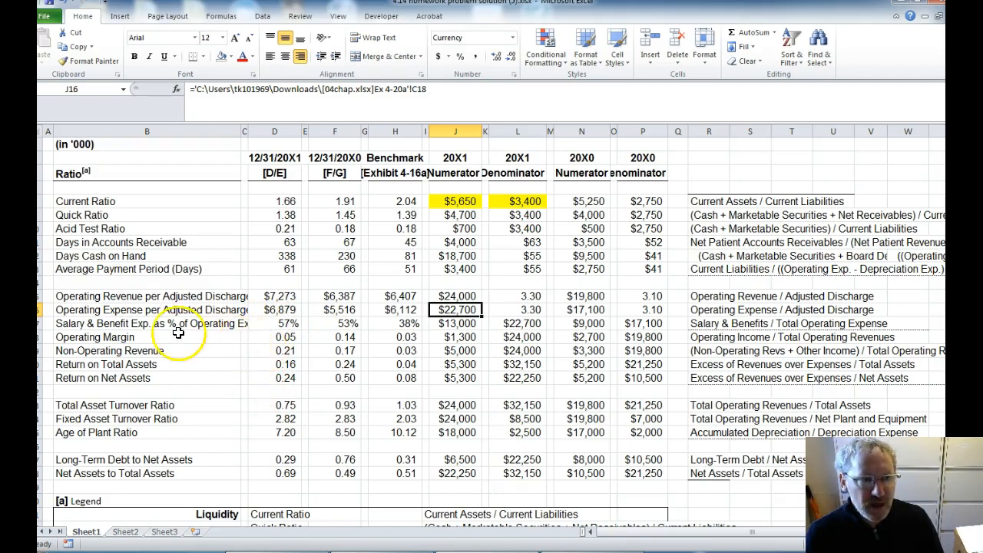
pyautogui.moveTo(172, 331)
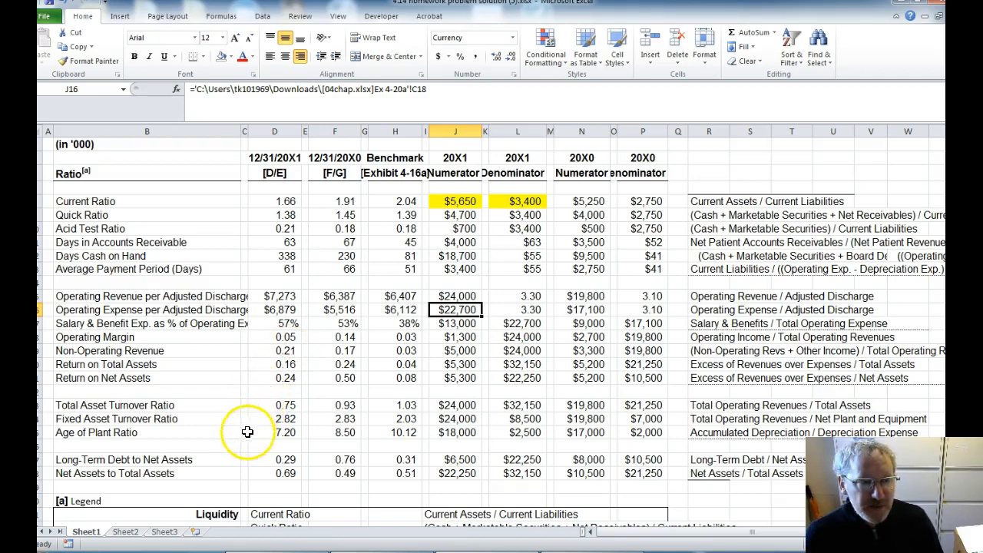
pyautogui.moveTo(261, 418)
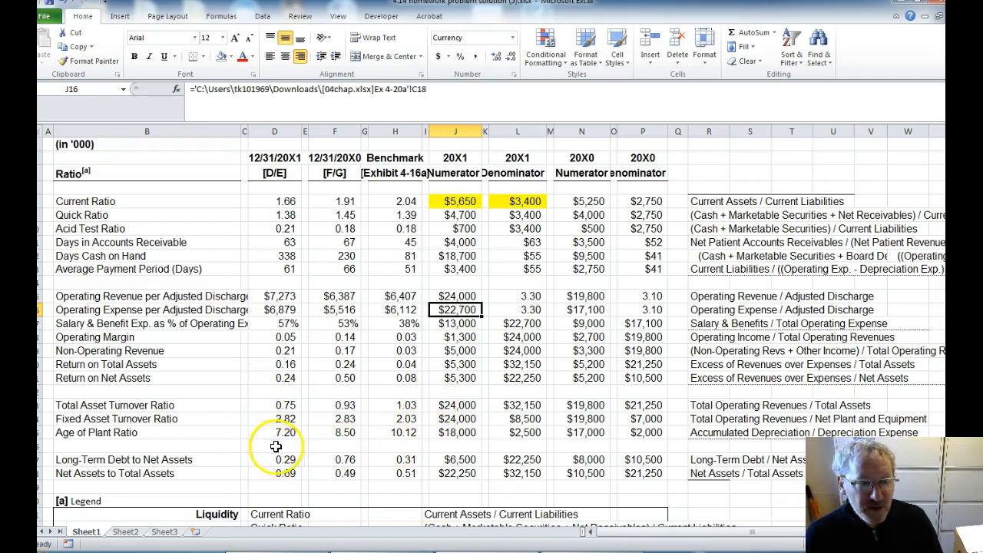
pyautogui.click(273, 433)
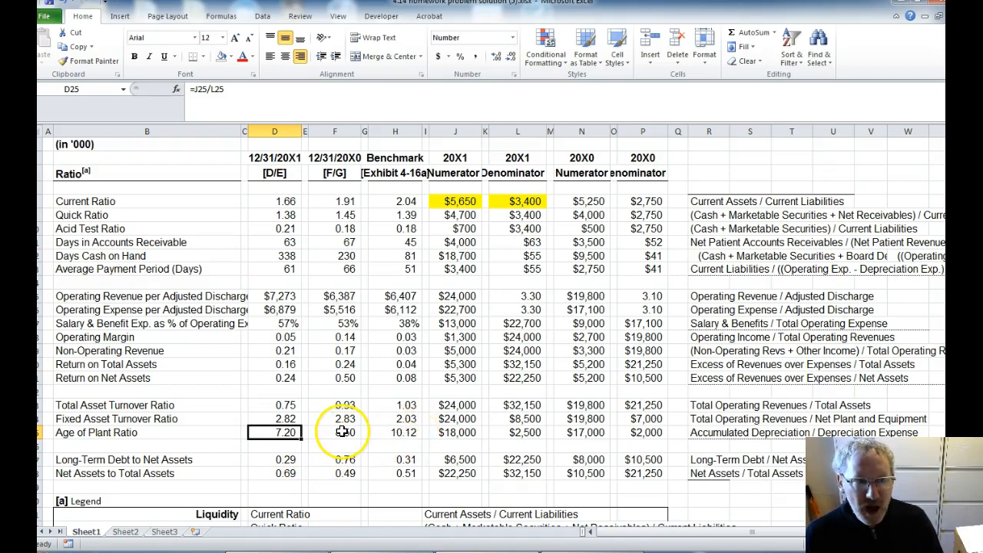
pyautogui.click(333, 433)
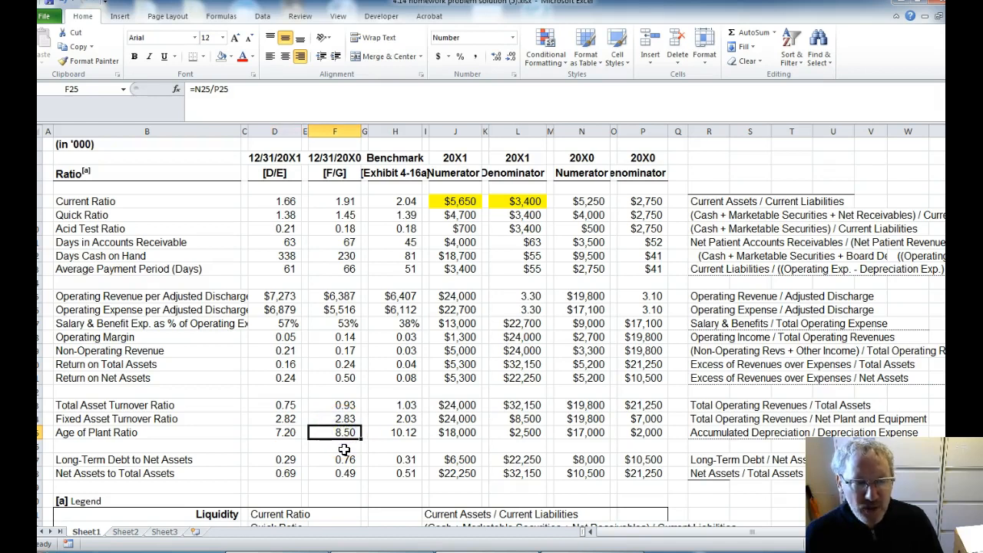
pyautogui.click(275, 433)
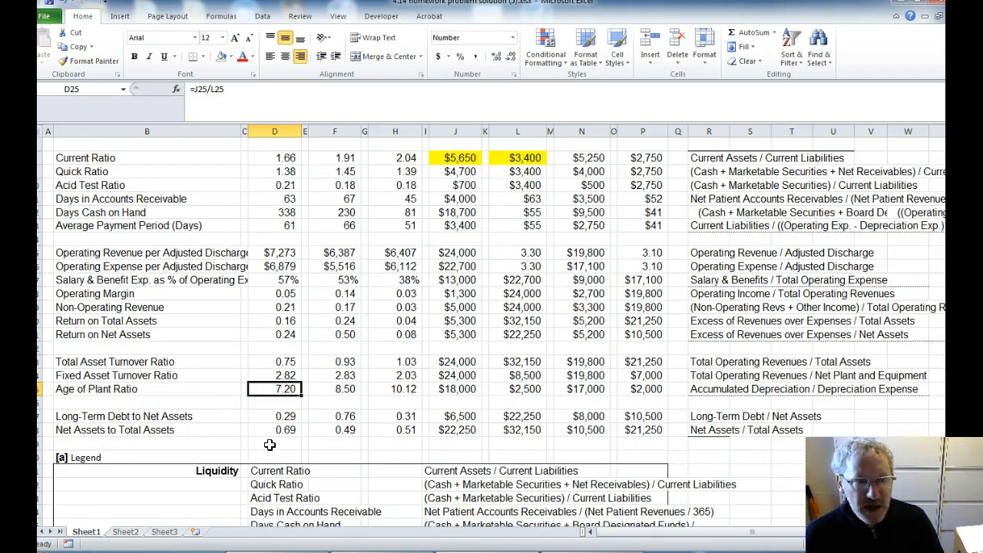
pyautogui.moveTo(248, 440)
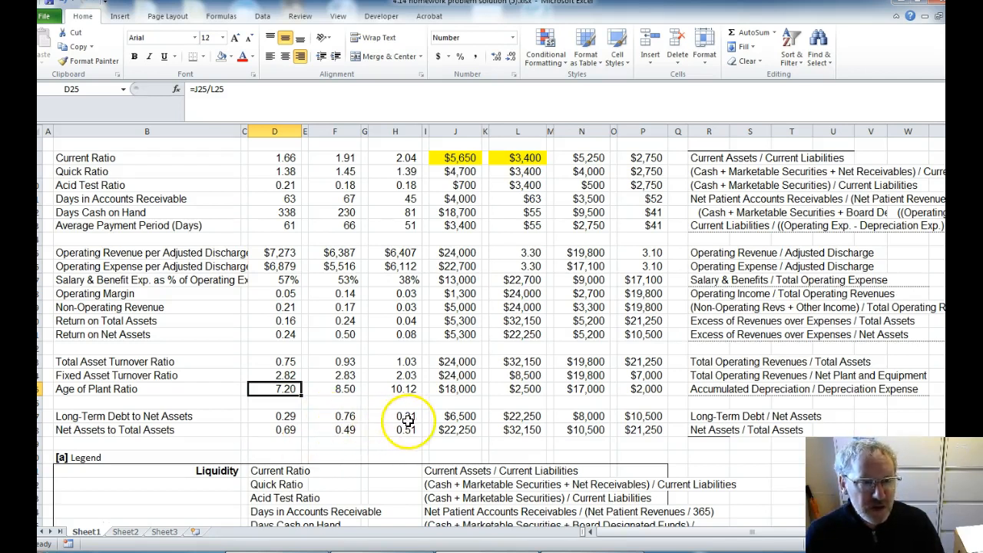
# Enter 0.76 as the 20X0 Long-Term Debt to Net Assets value in F27.
pyautogui.click(343, 416)
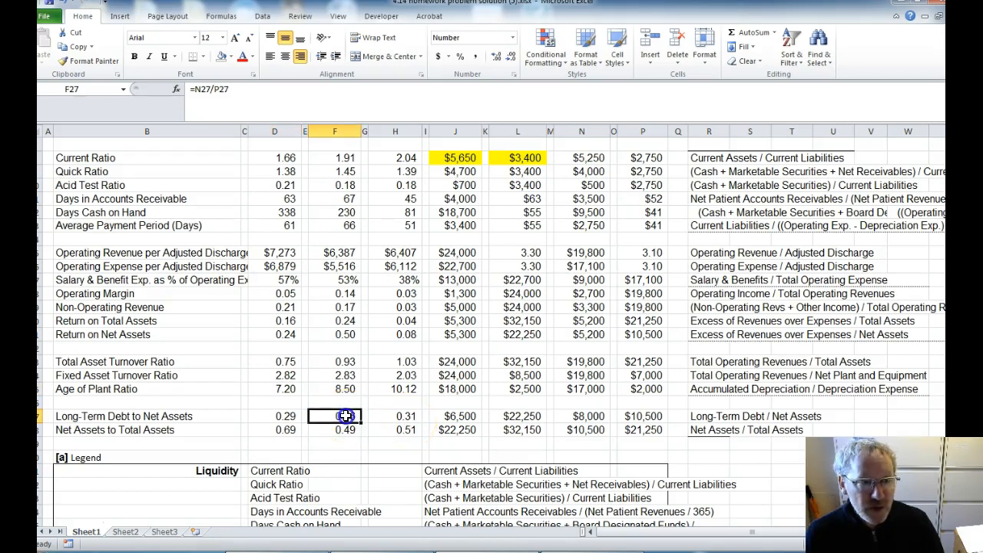
pyautogui.write('0.76')
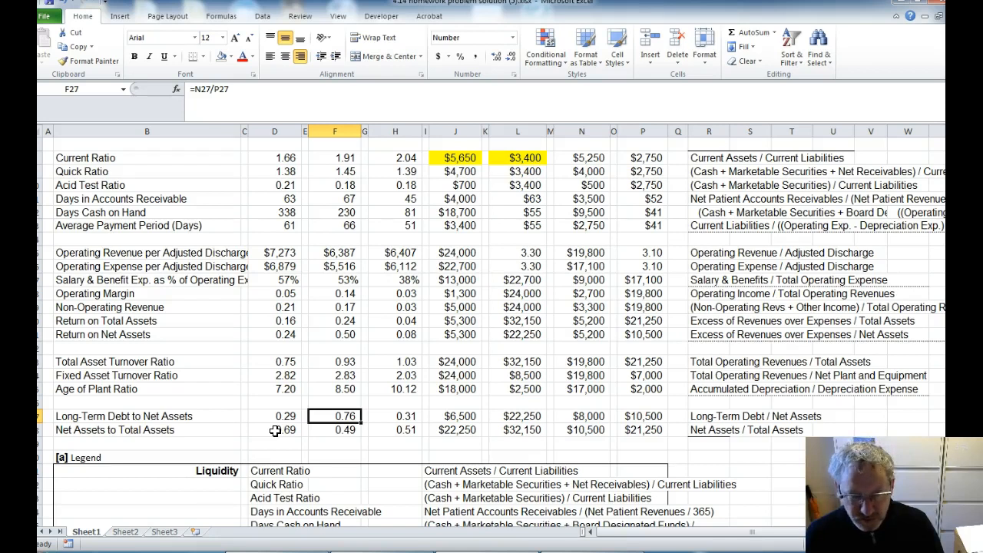
pyautogui.scroll(-3)
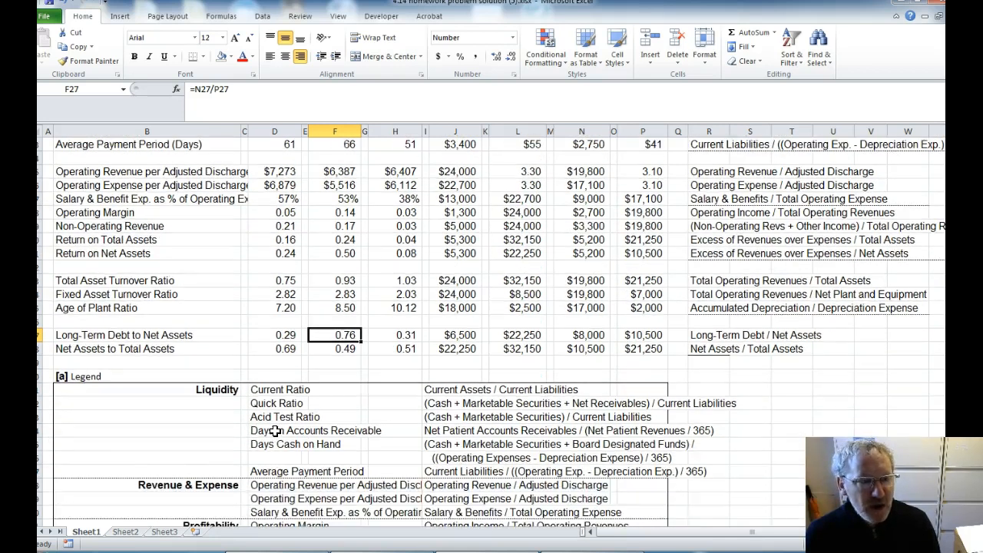
pyautogui.scroll(-3)
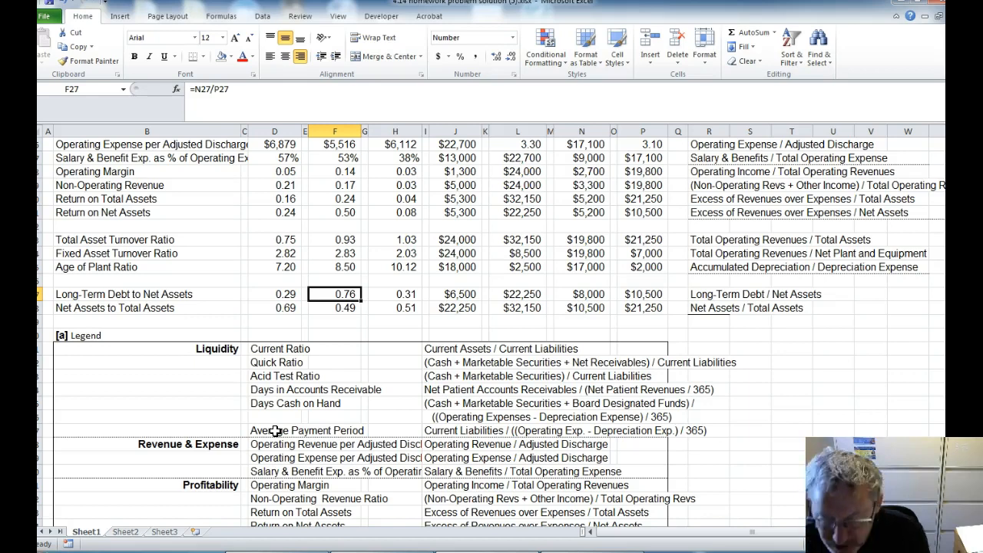
pyautogui.scroll(-3)
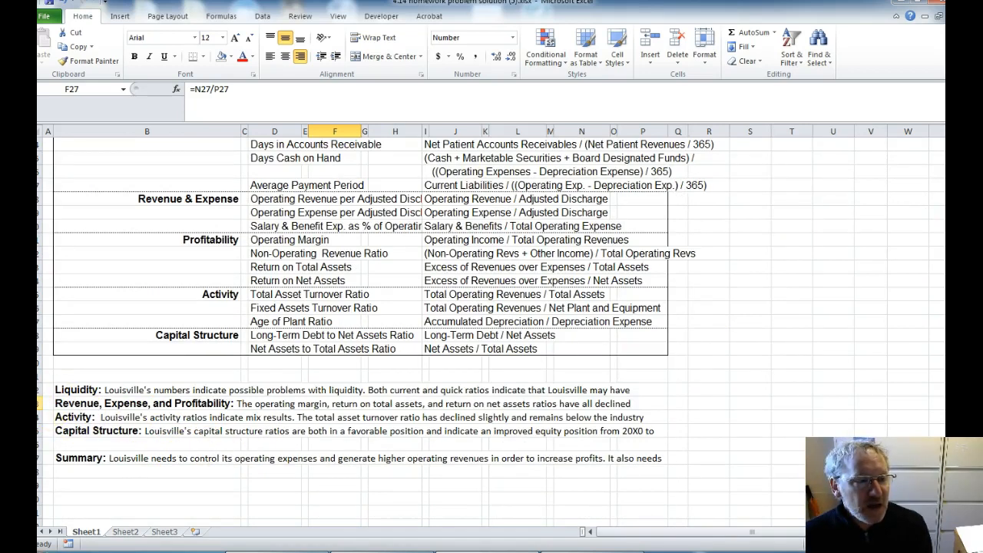
pyautogui.moveTo(31, 376); pyautogui.dragTo(30, 380)
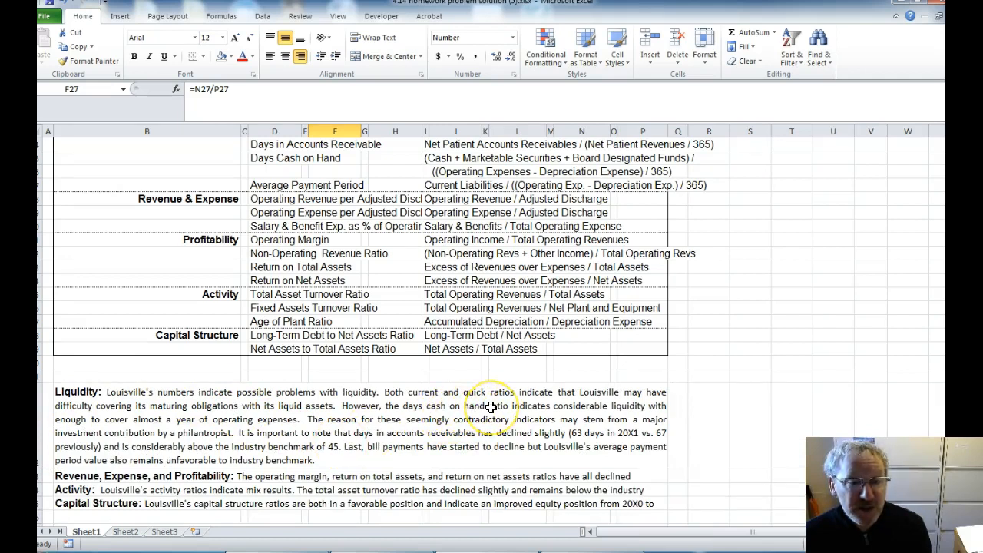
pyautogui.moveTo(236, 419)
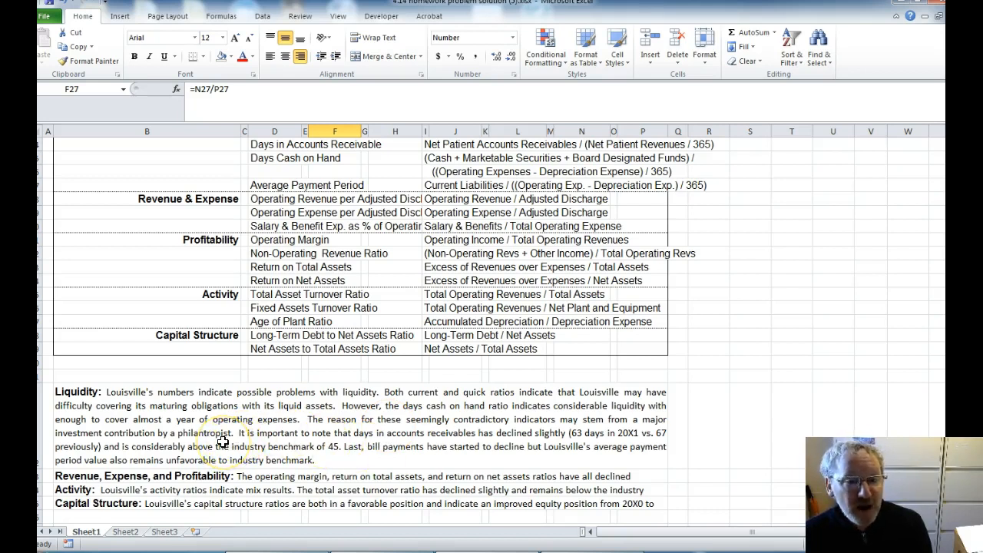
pyautogui.moveTo(144, 445)
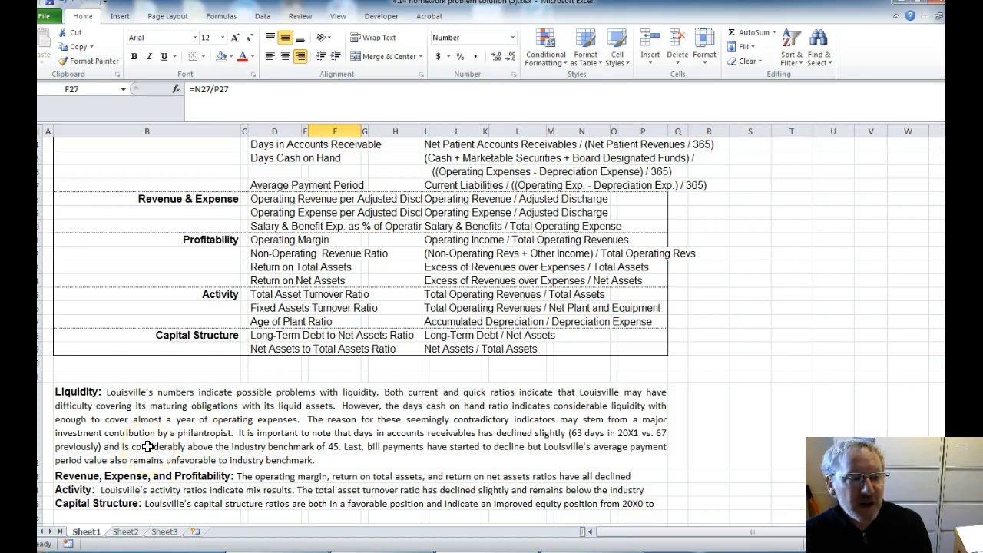
pyautogui.moveTo(126, 443)
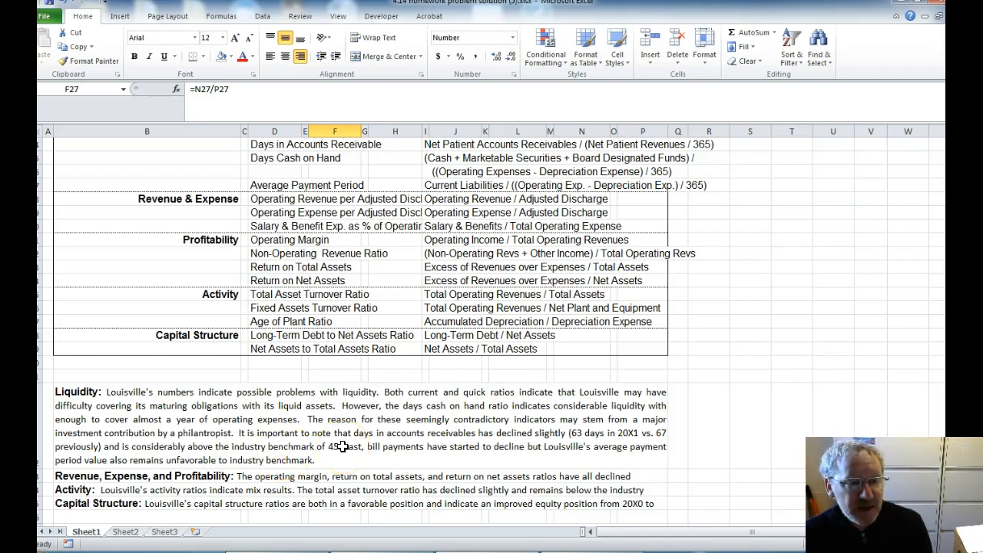
pyautogui.moveTo(362, 455)
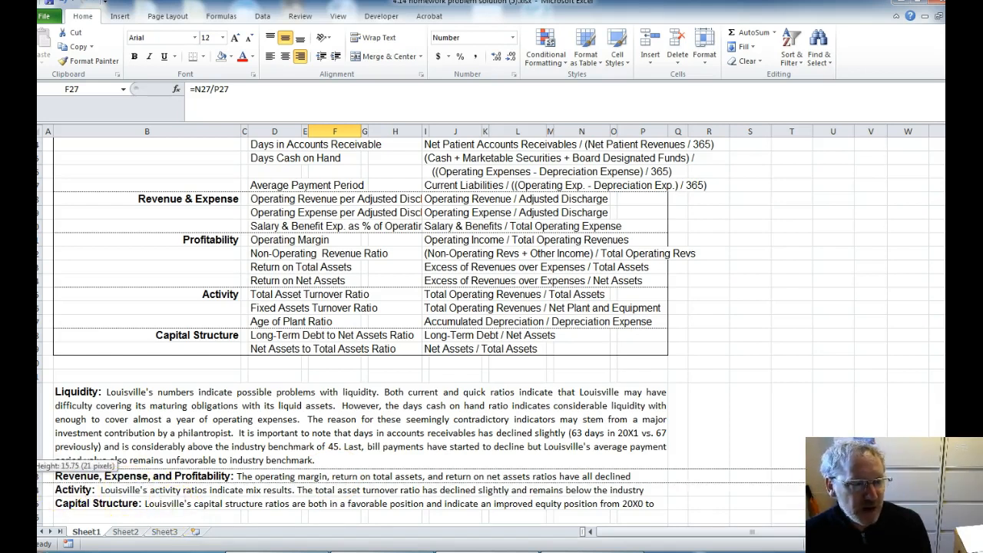
# Scroll down to the Revenue, Expense, and Profitability paragraph below the Liquidity analysis.
pyautogui.scroll(-3)
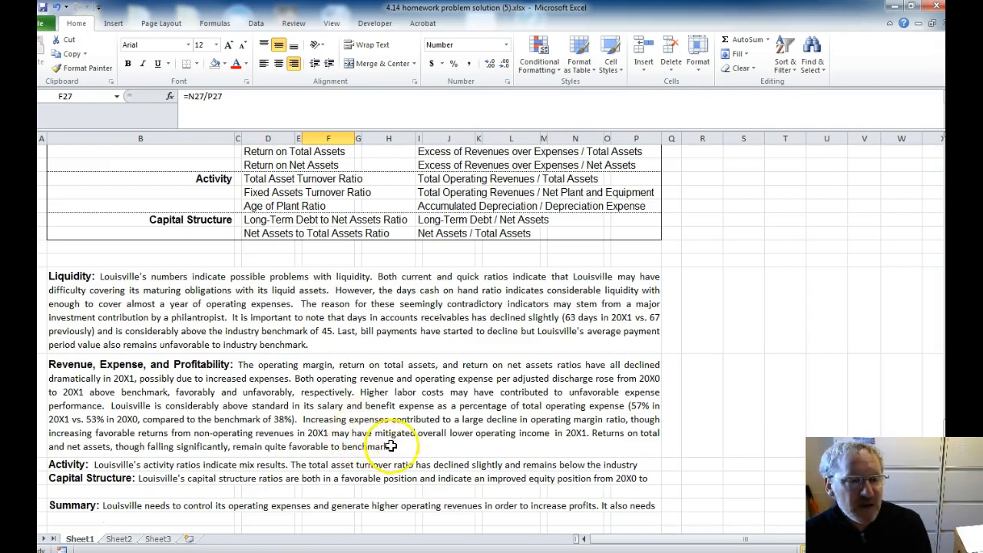
pyautogui.moveTo(430, 456)
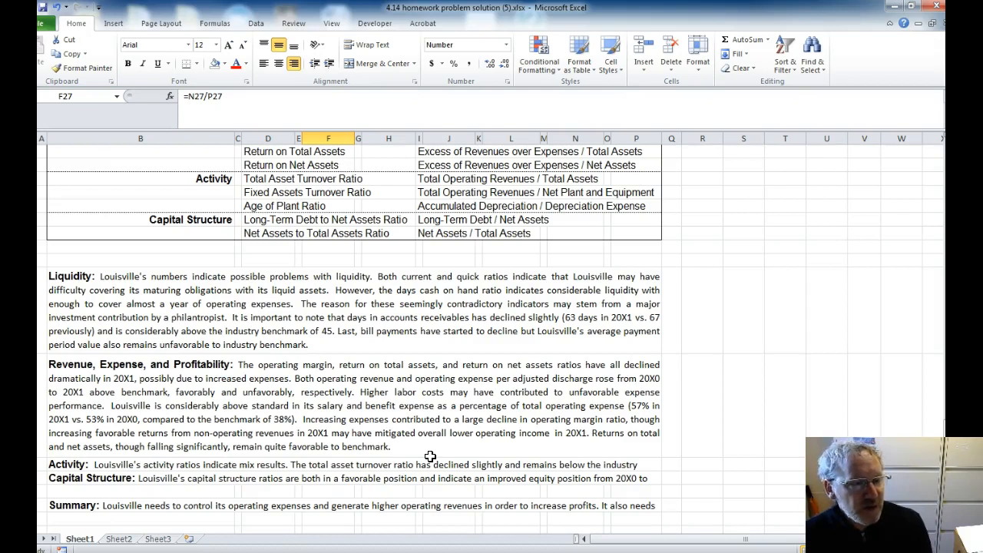
# Scroll down through the Activity, Capital Structure and Summary commentary paragraphs.
pyautogui.scroll(-3)
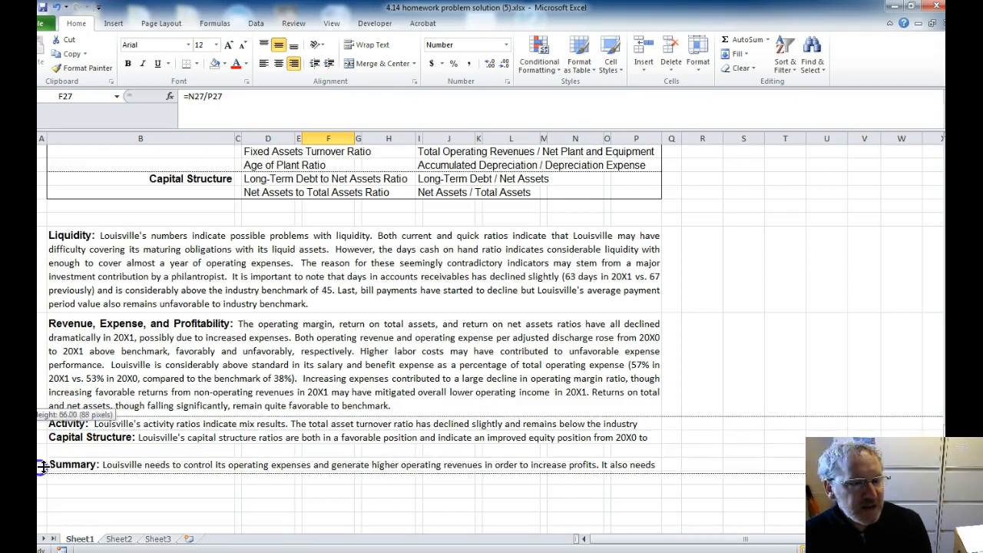
pyautogui.scroll(-3)
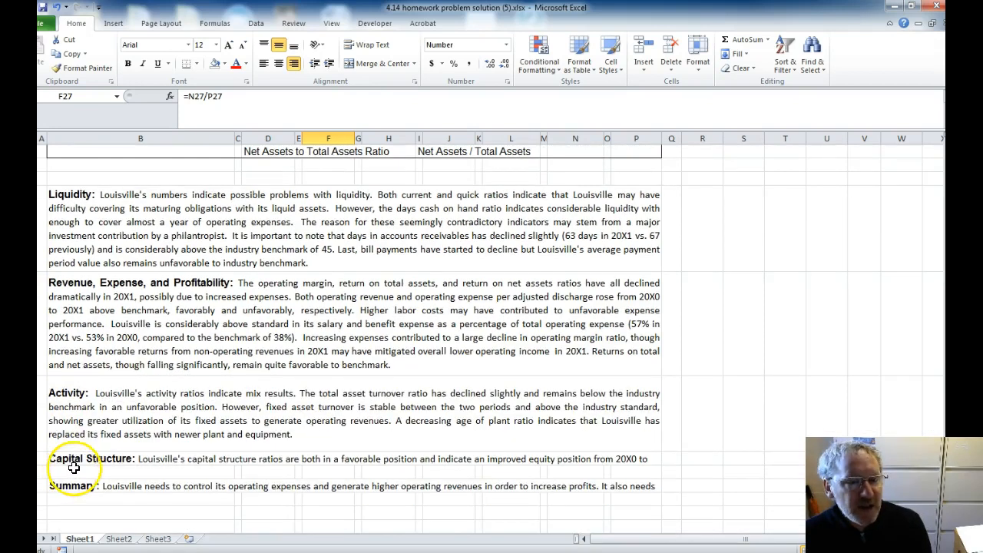
pyautogui.scroll(-3)
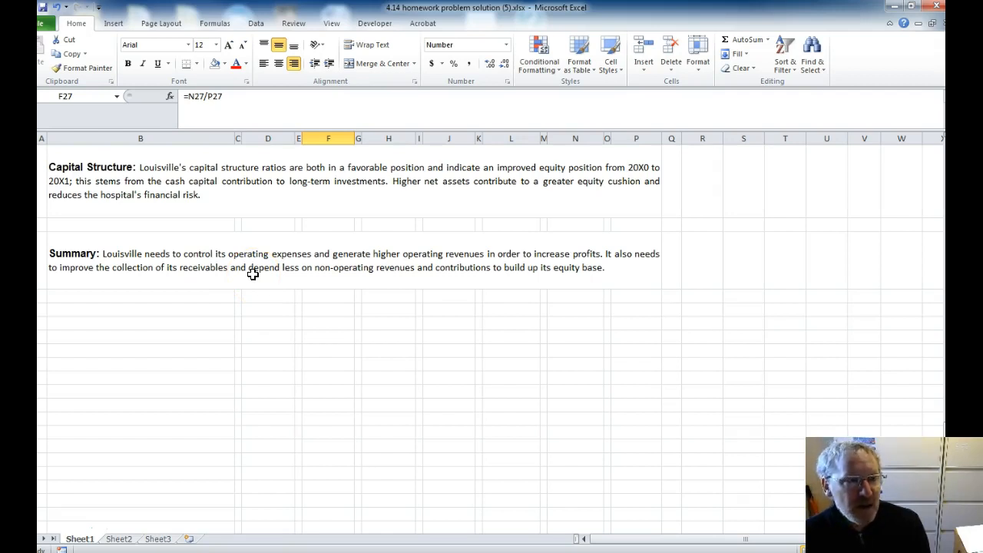
pyautogui.moveTo(244, 291)
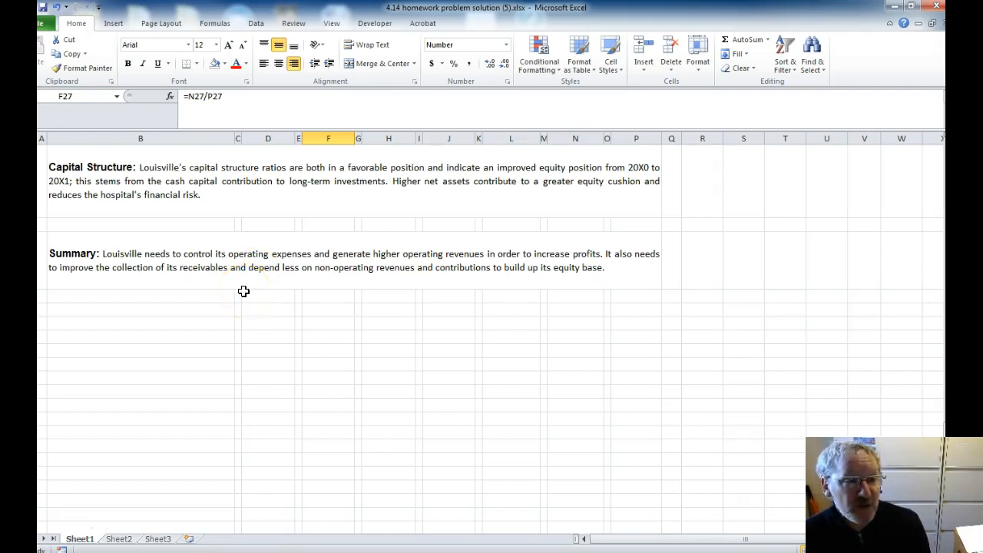
pyautogui.moveTo(240, 283)
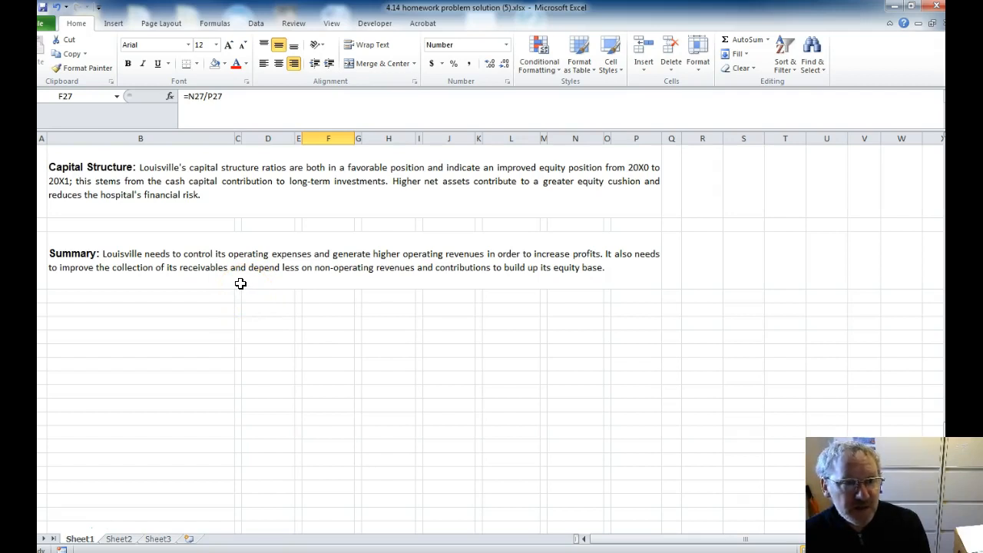
pyautogui.moveTo(240, 286)
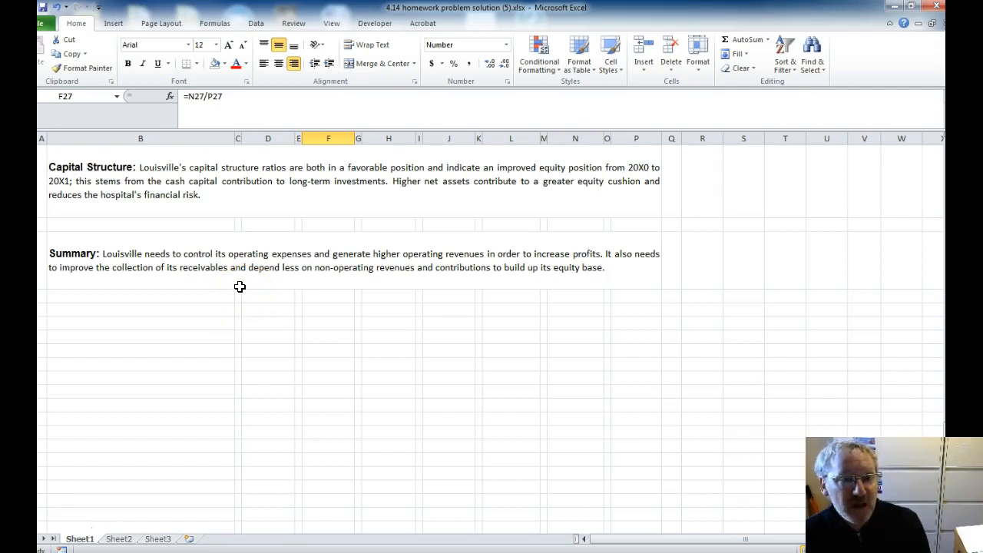